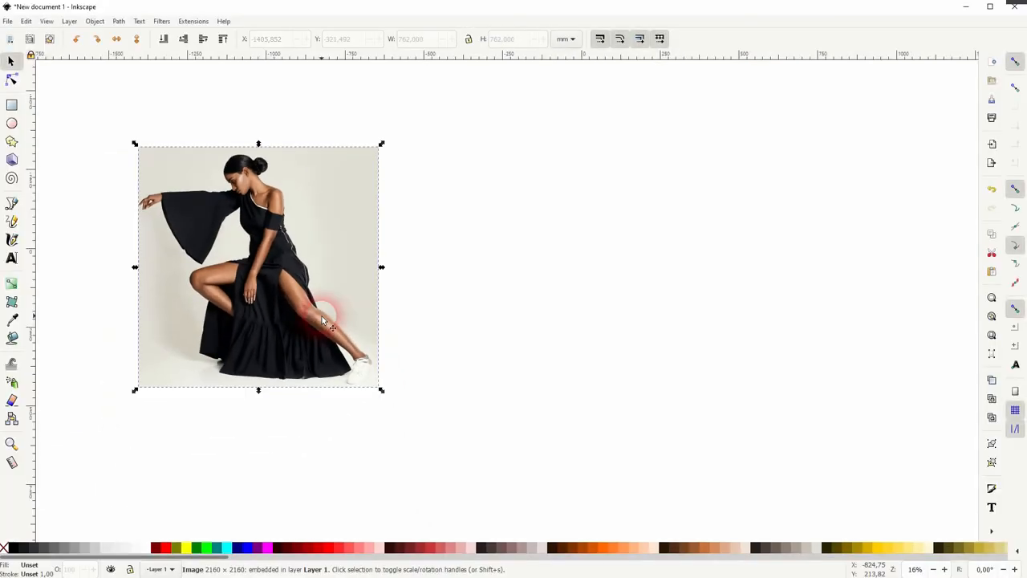
Step: Move the duplicate dancer photo to the right of the original and open Cross Engraving settings
left_click_drag(321, 321, 265, 248)
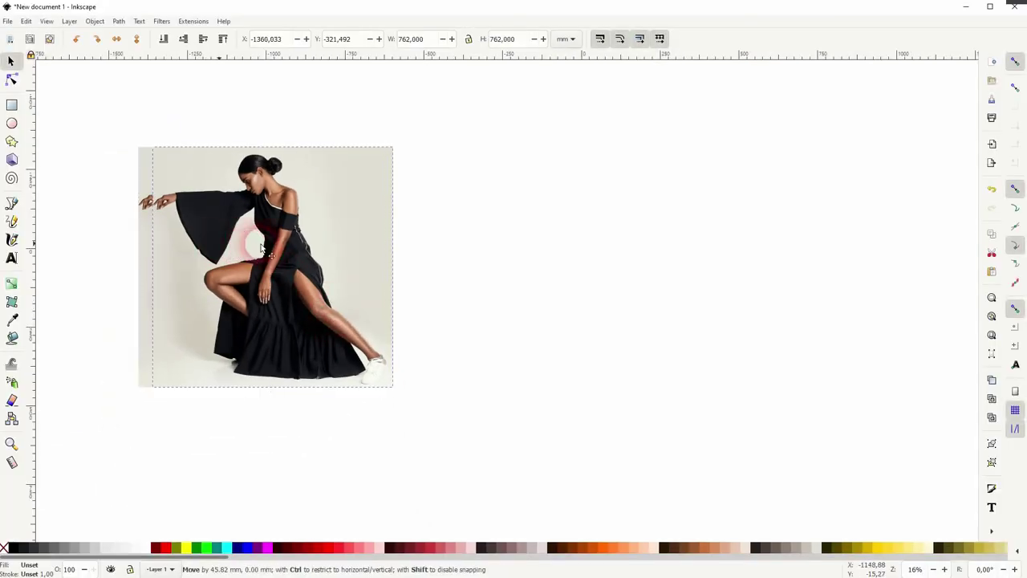
left_click_drag(265, 265, 513, 265)
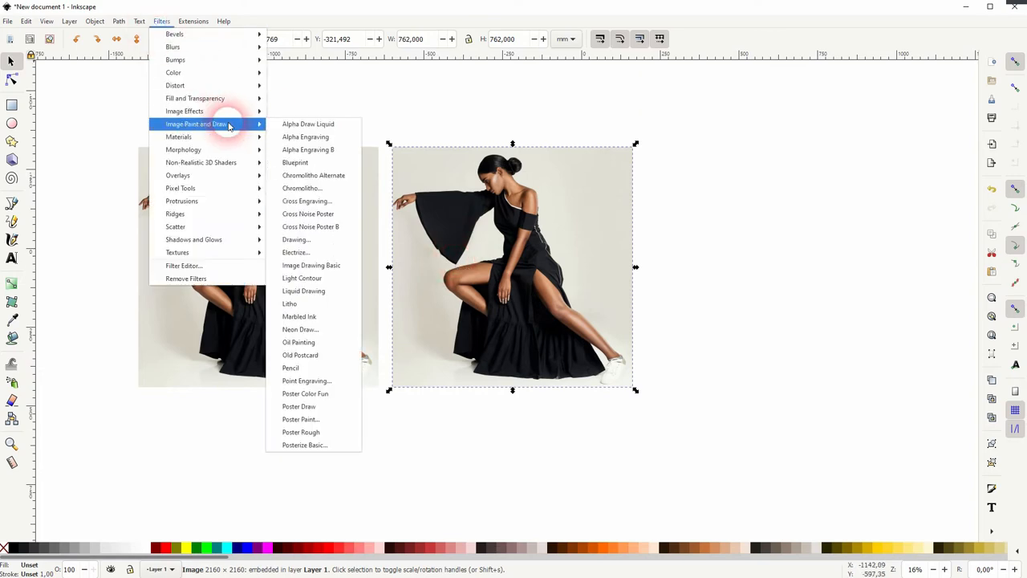
left_click(308, 201)
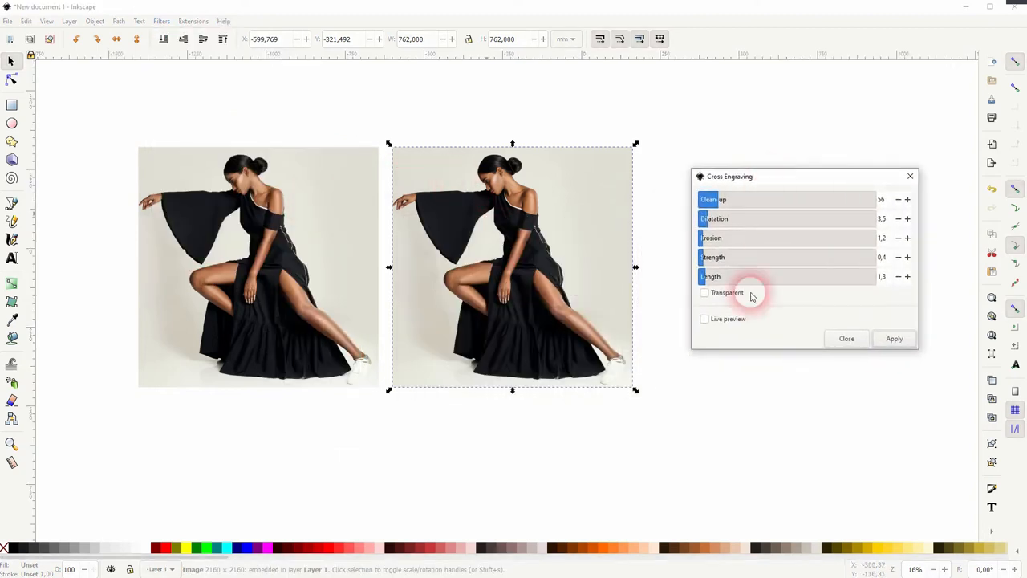
Step: Enable live preview and adjust the engraving line length to 0.9
left_click(704, 319)
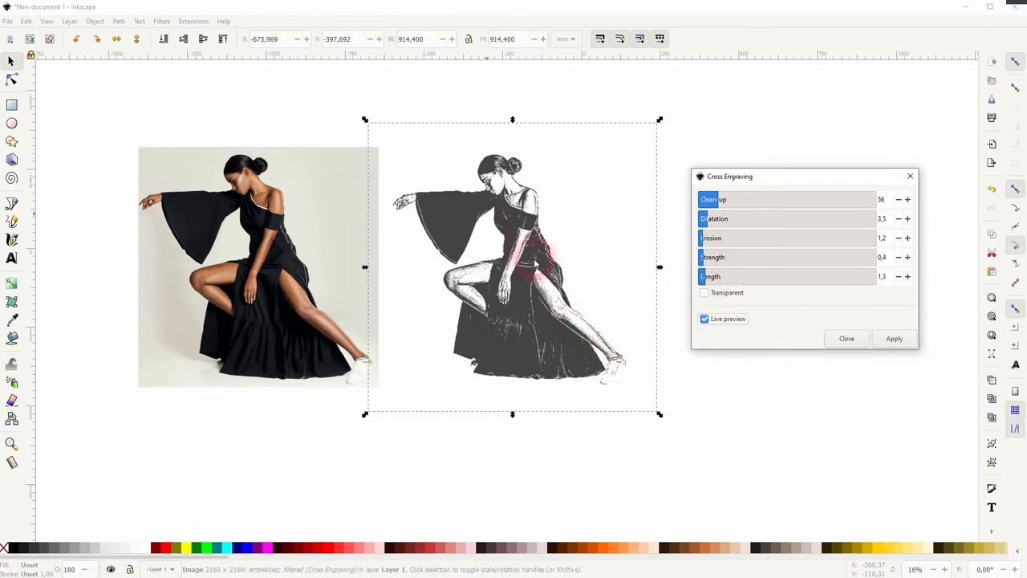
left_click_drag(714, 276, 802, 276)
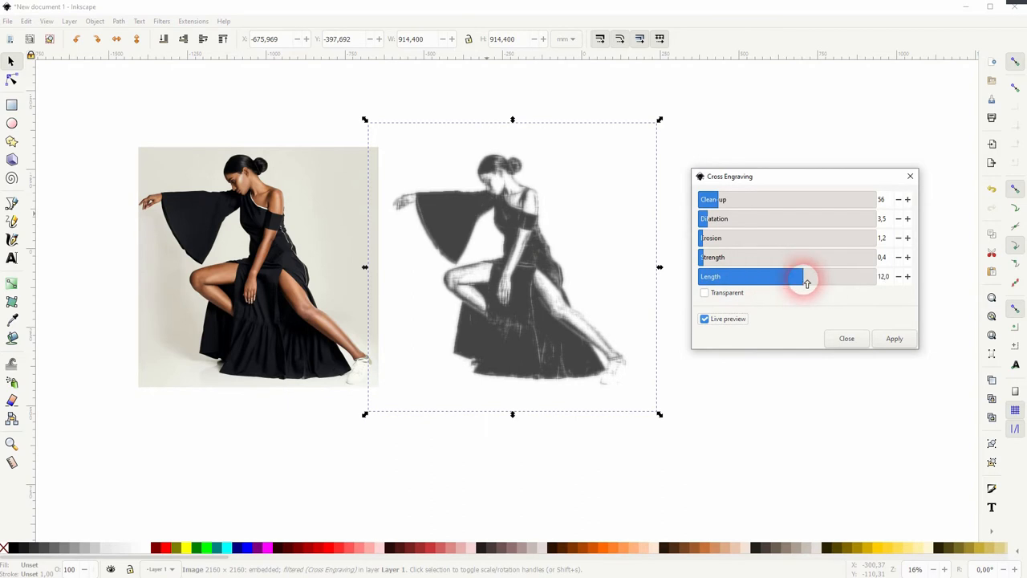
left_click_drag(802, 276, 875, 276)
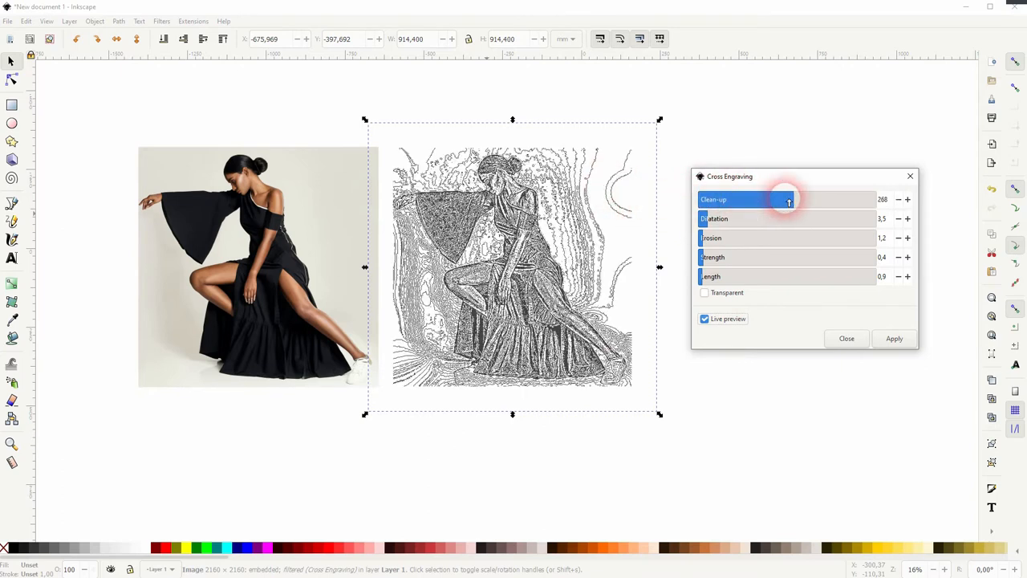
Step: Set clean-up to 28 and raise erosion to 1.0 in the Cross Engraving dialog
left_click_drag(789, 199, 875, 199)
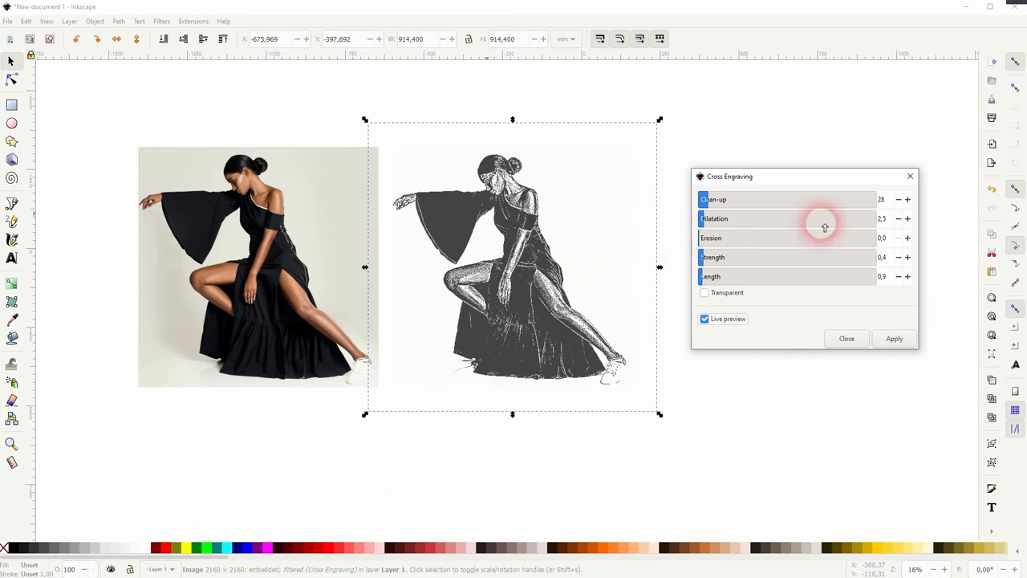
left_click(908, 238)
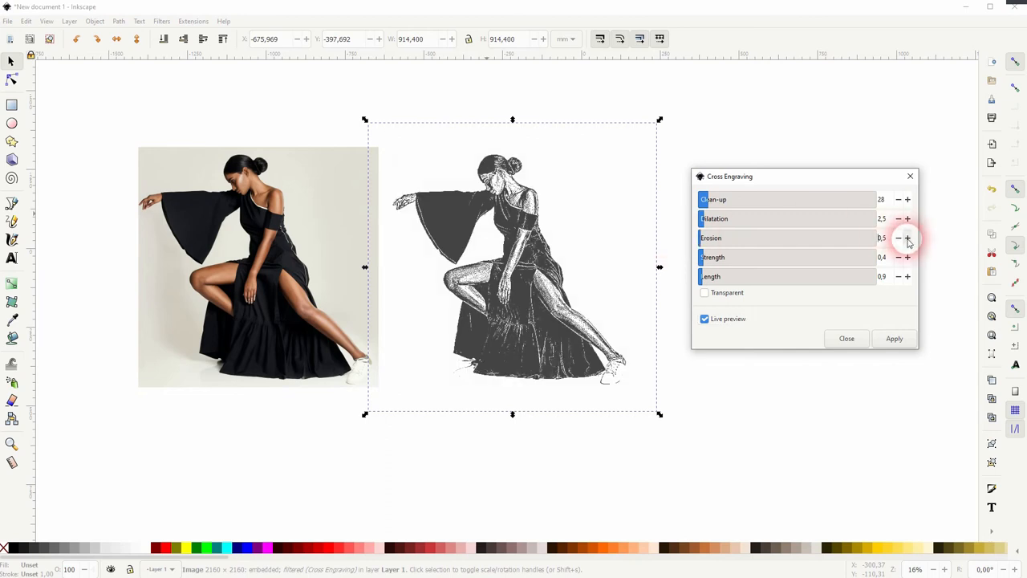
left_click(908, 237)
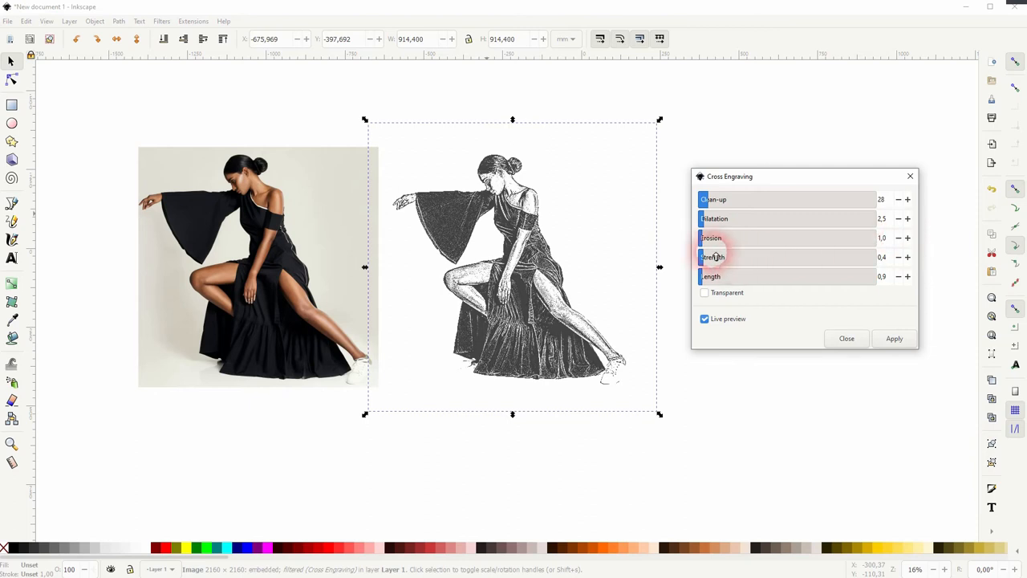
Step: Test engraving strength up to 10, then settle it at 0.7
left_click_drag(722, 256, 758, 257)
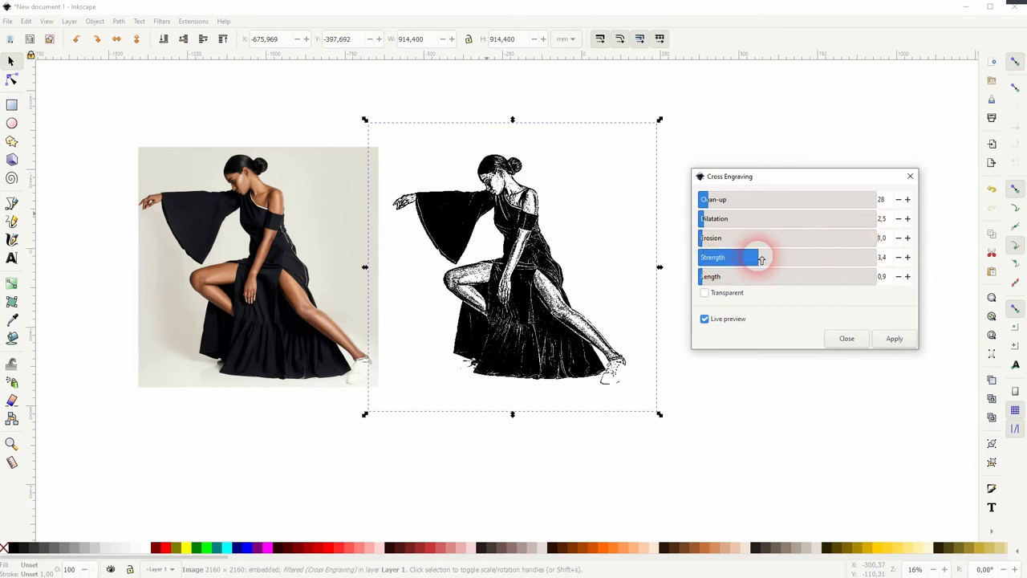
left_click_drag(761, 256, 841, 257)
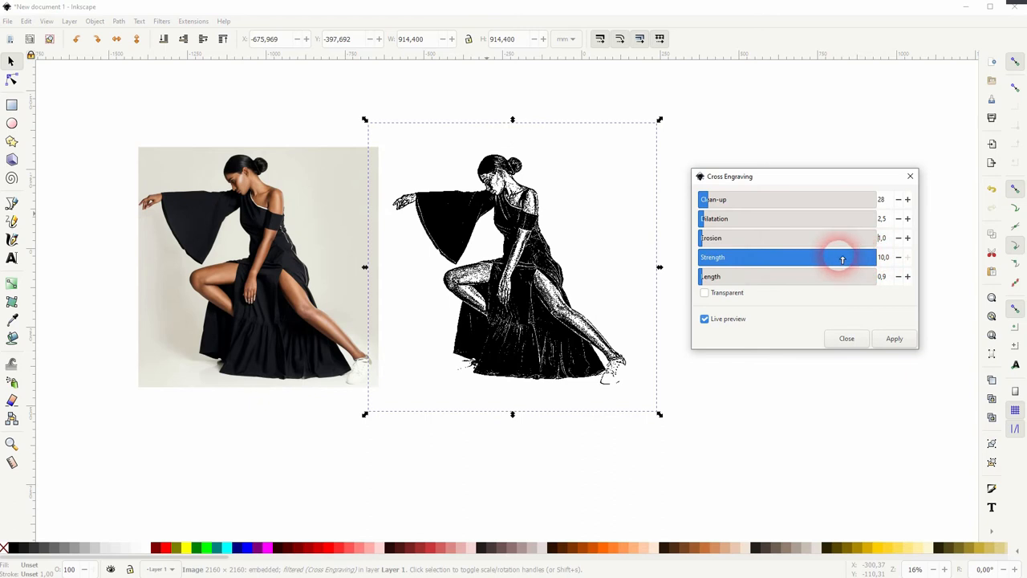
left_click_drag(842, 257, 718, 256)
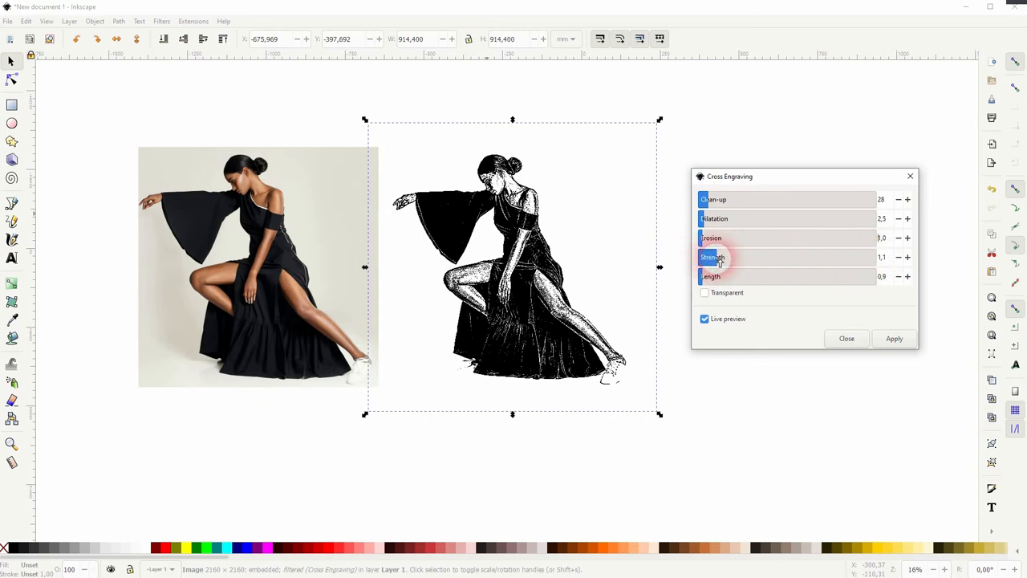
left_click_drag(718, 257, 706, 256)
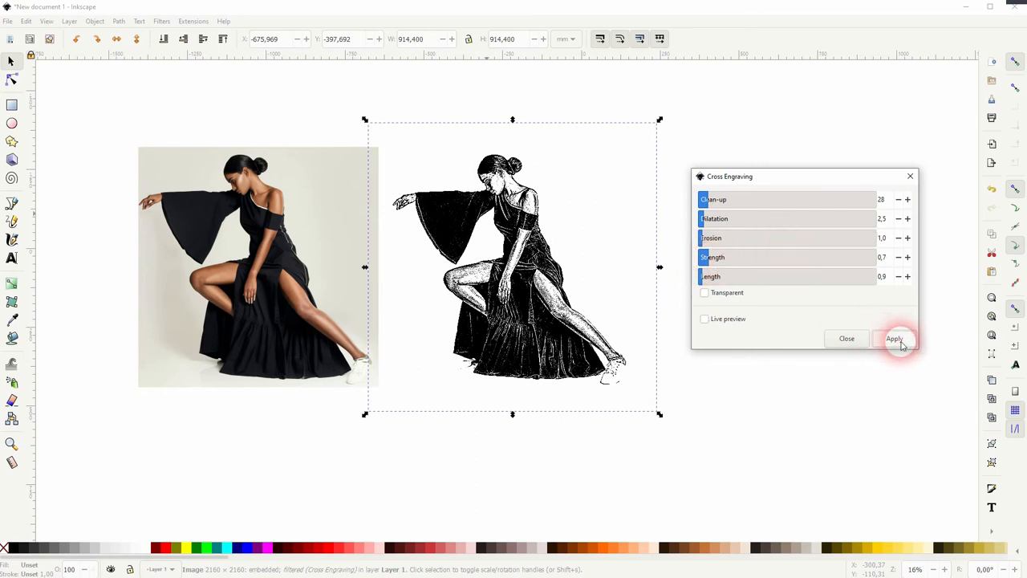
Step: Apply the tuned Cross Engraving filter to the copied photo
left_click(703, 319)
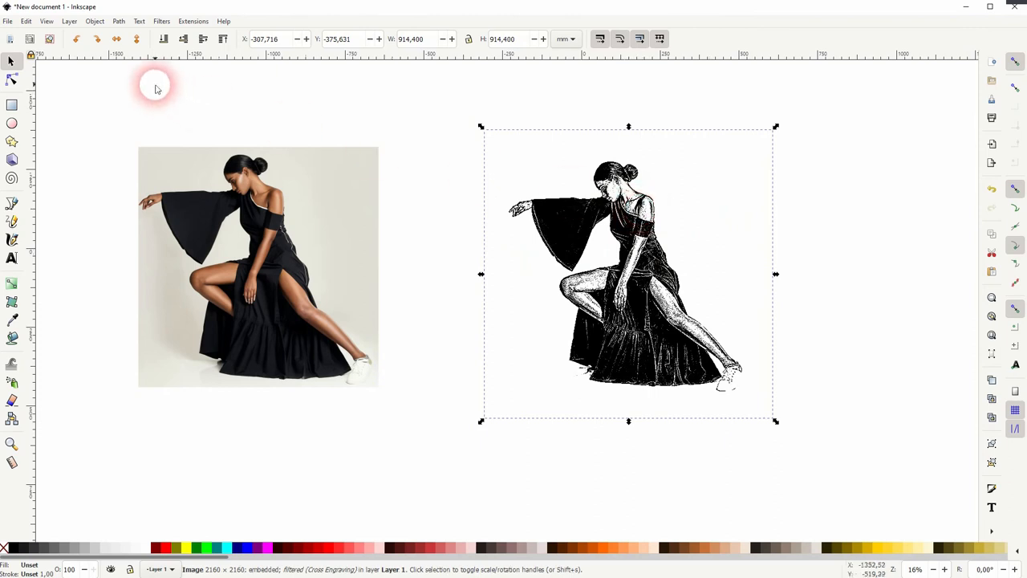
mouse_move(410, 373)
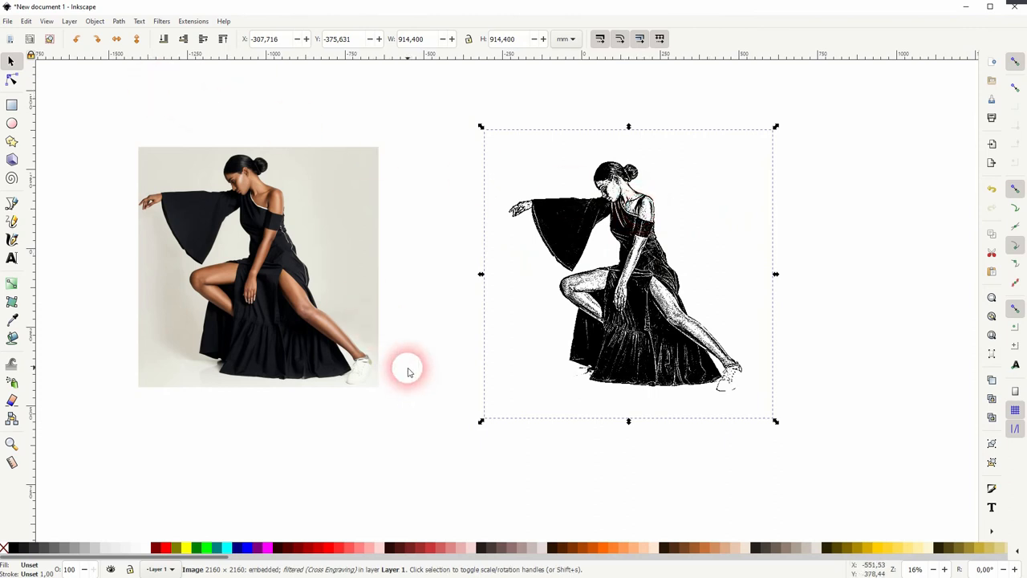